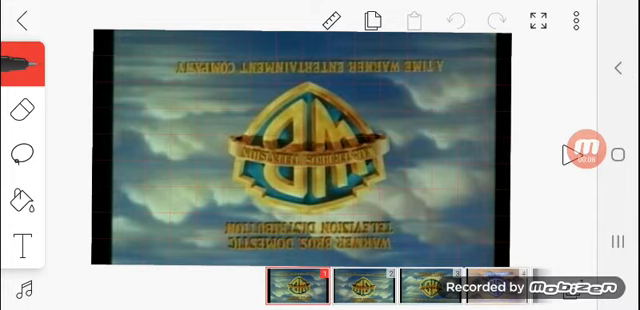
# Rotate the upside-down Warner Bros. logo frames 180° so the logo plays upright
pyautogui.click(582, 148)
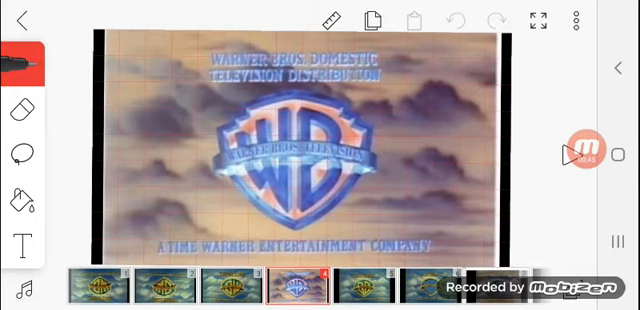
# Desaturate the upright logo frames to grey black-and-white
pyautogui.click(588, 150)
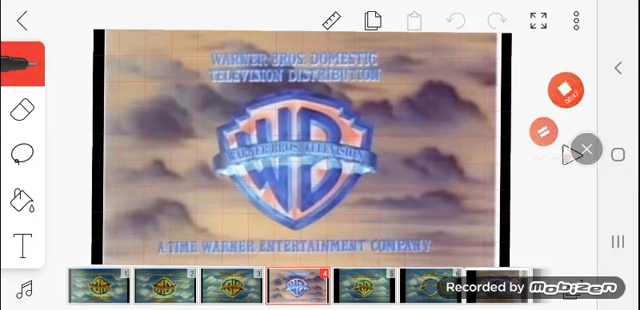
pyautogui.click(564, 90)
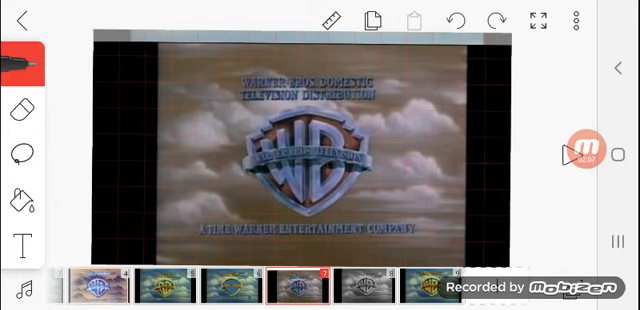
# Play the grayscale Warner Bros. logo animation through and stop at the end
pyautogui.click(580, 158)
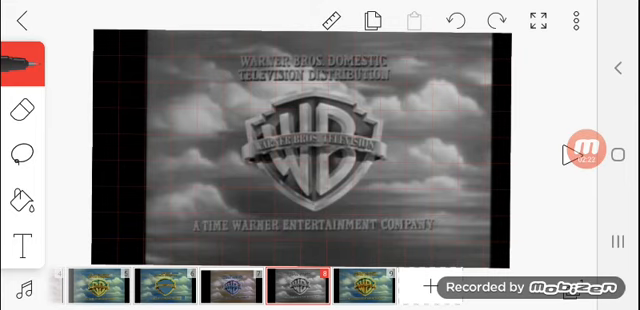
pyautogui.click(580, 138)
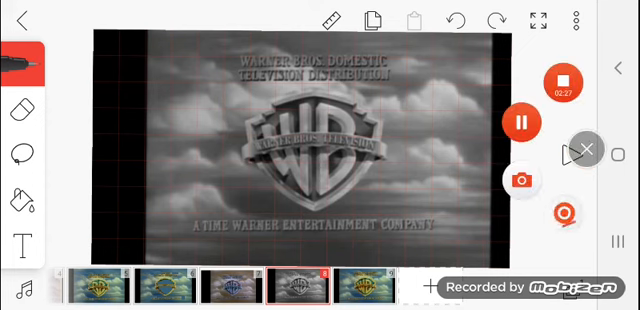